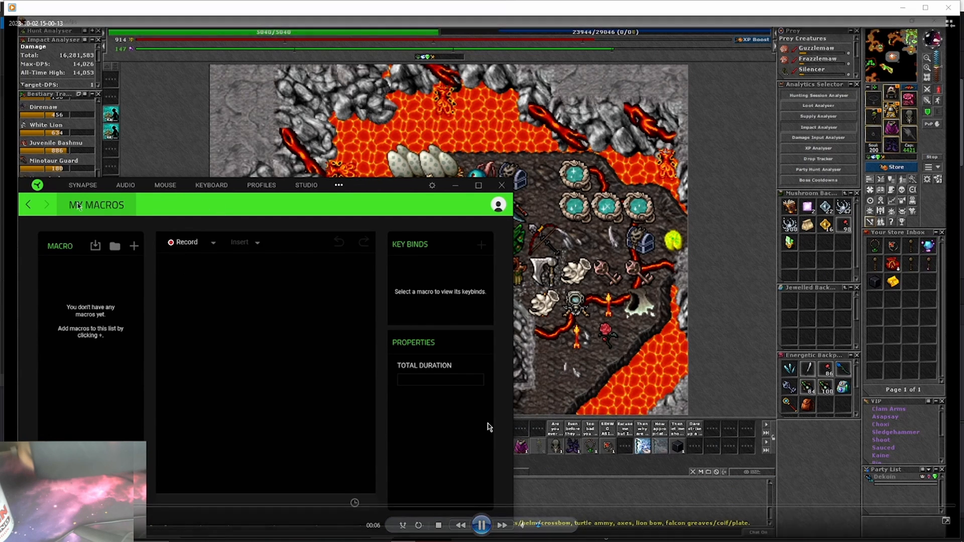
Step: Show the Naga Trinity mouse customization page, briefly revealing and hiding the button list
left_click(124, 185)
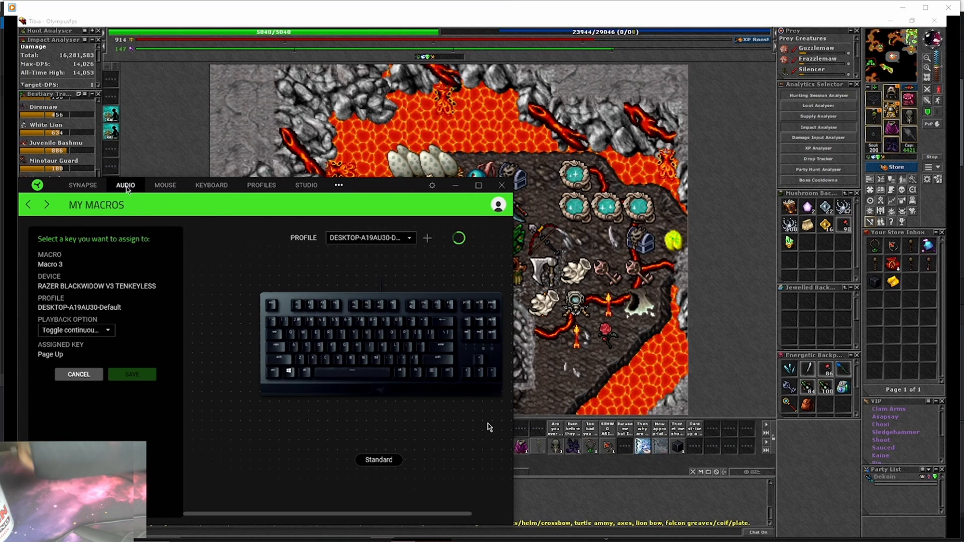
left_click(164, 185)
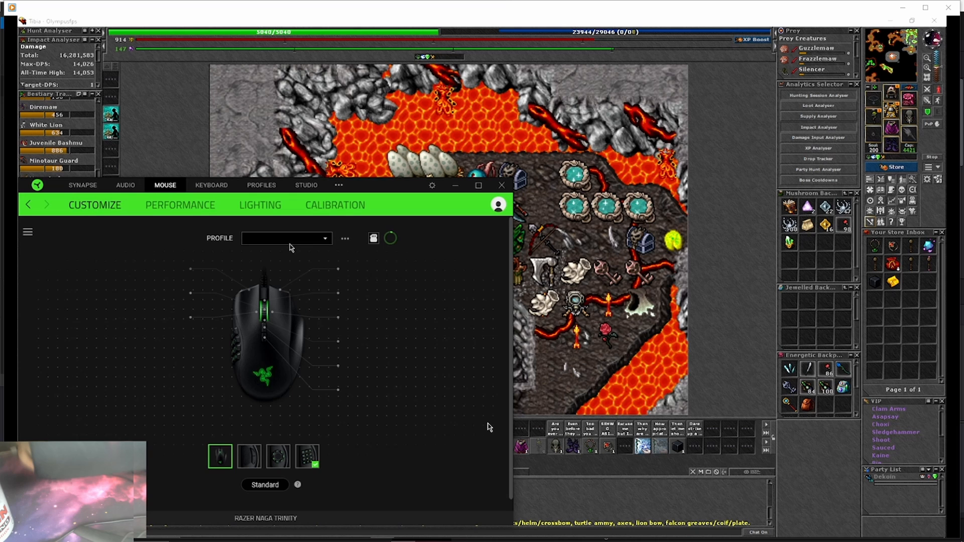
left_click(286, 238)
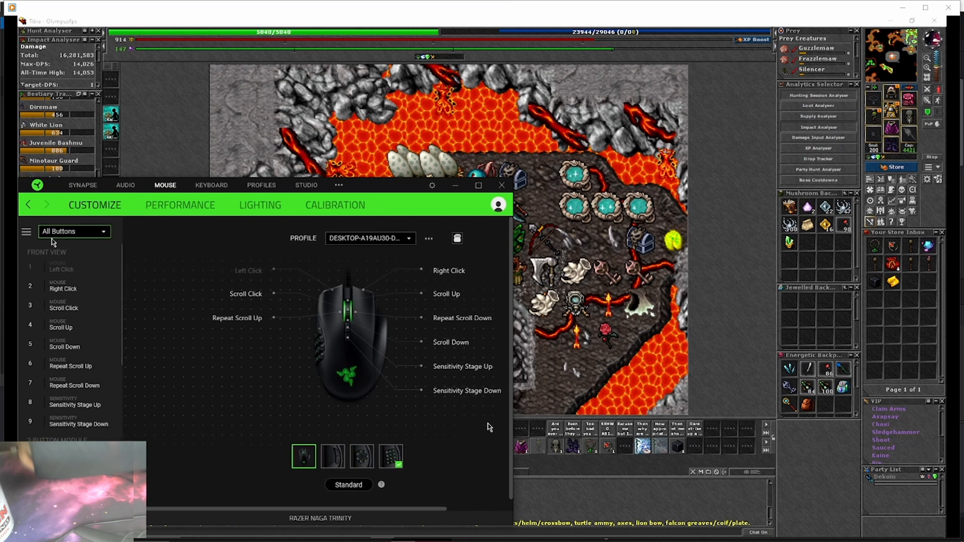
left_click(179, 205)
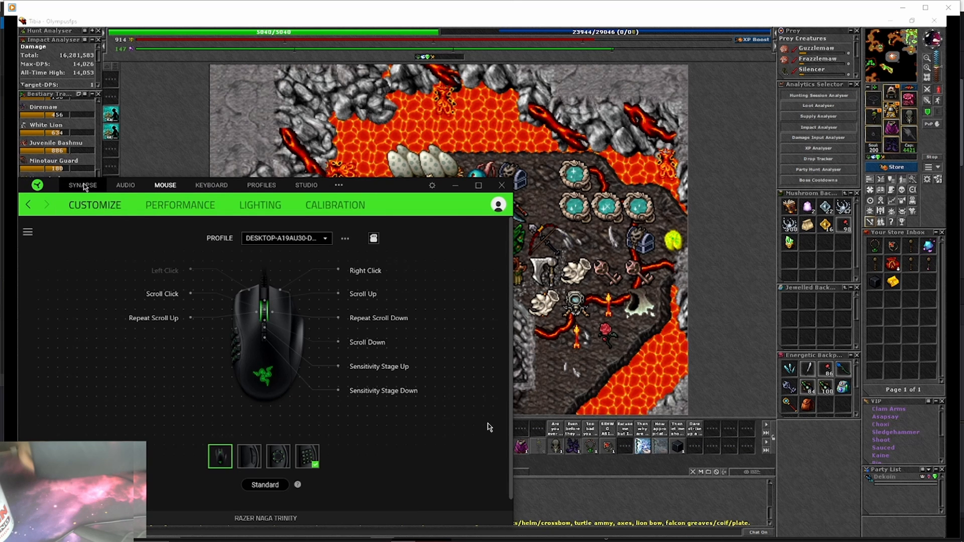
Step: Go to the Synapse dashboard and launch the Macro module from the Modules tiles
left_click(81, 184)
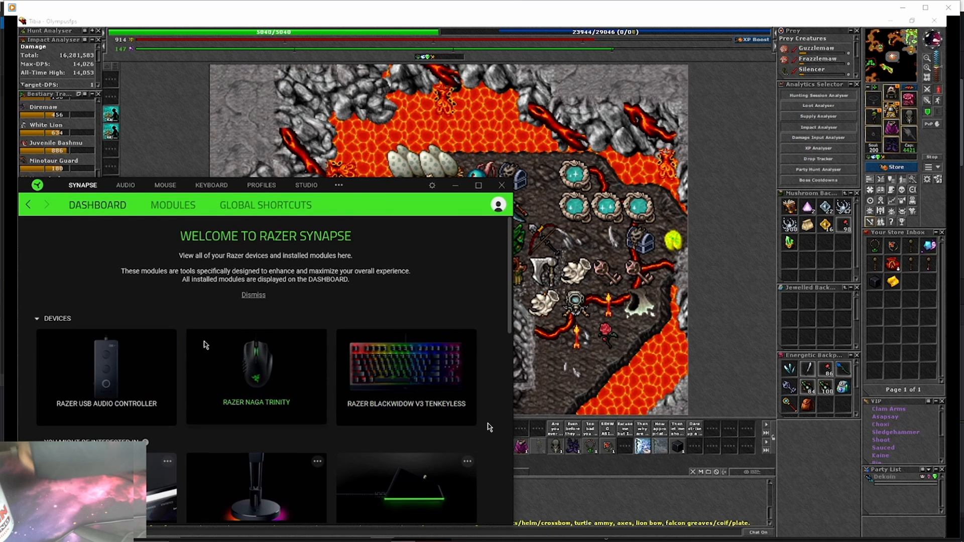
scroll("down", 3)
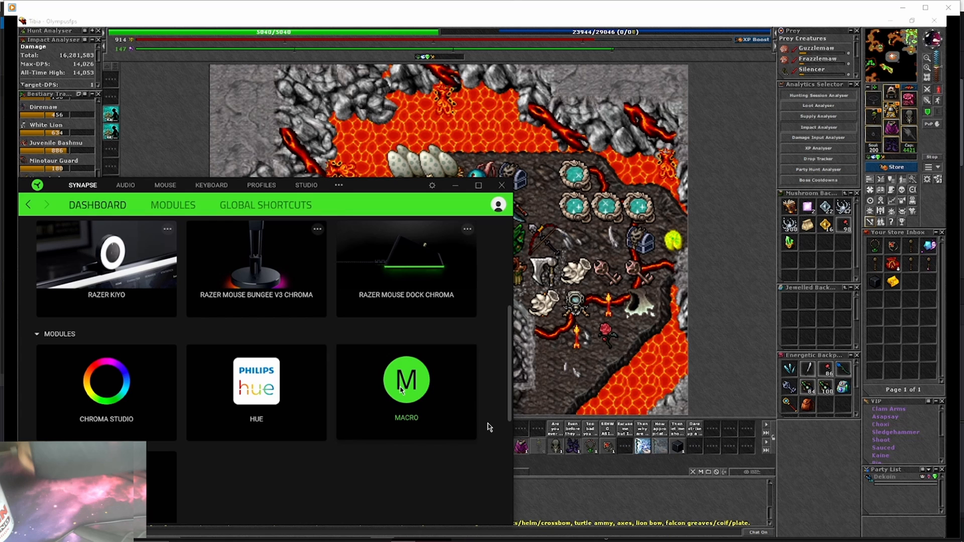
left_click(406, 379)
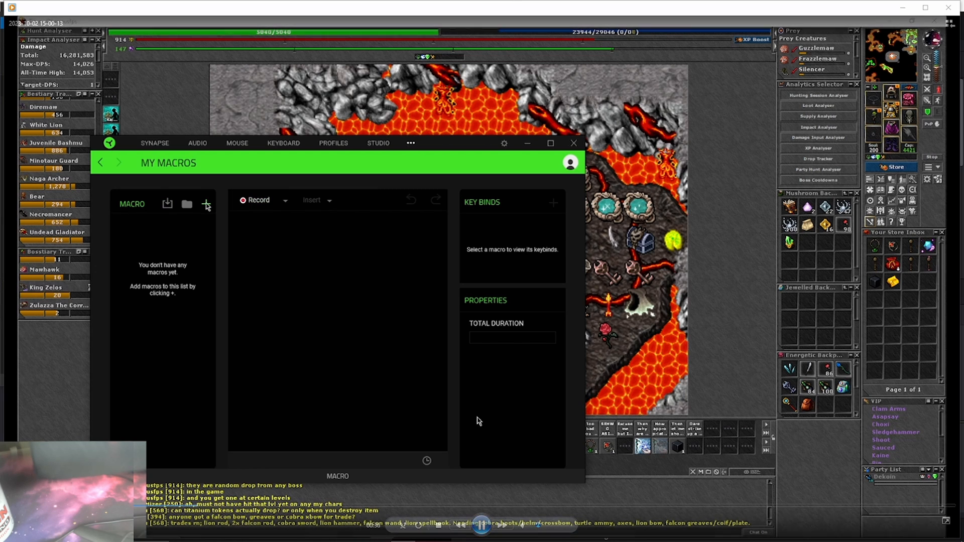
Step: Add a new empty macro named Macro 1
left_click(206, 204)
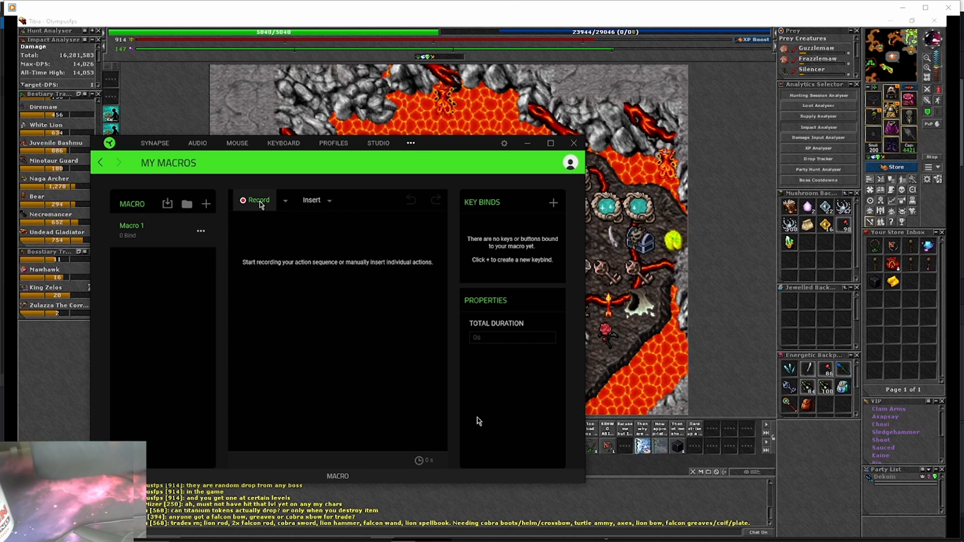
Step: Record F2, F1, F3, F5 presses into Macro 1 and choose the BlackWidow V3 Tenkeyless for its keybind
left_click(254, 200)
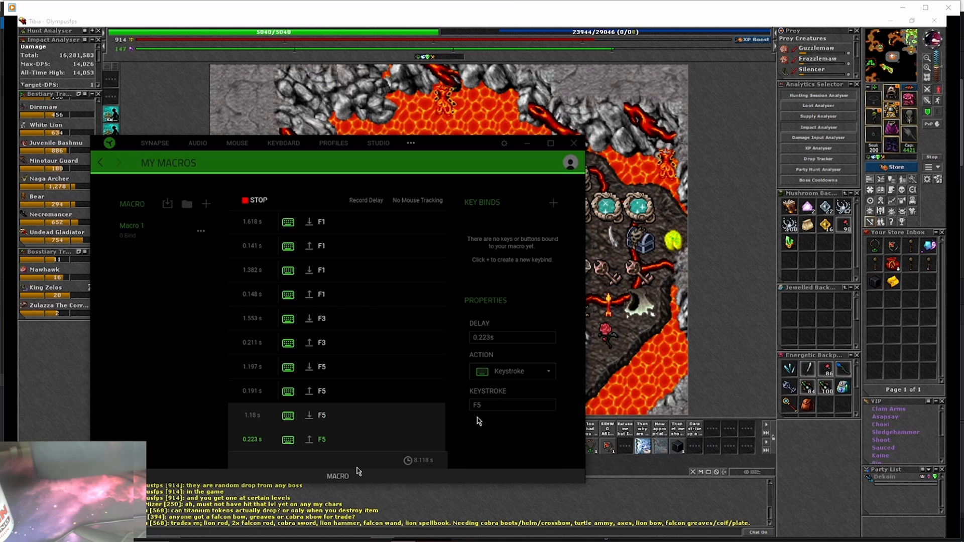
left_click(255, 199)
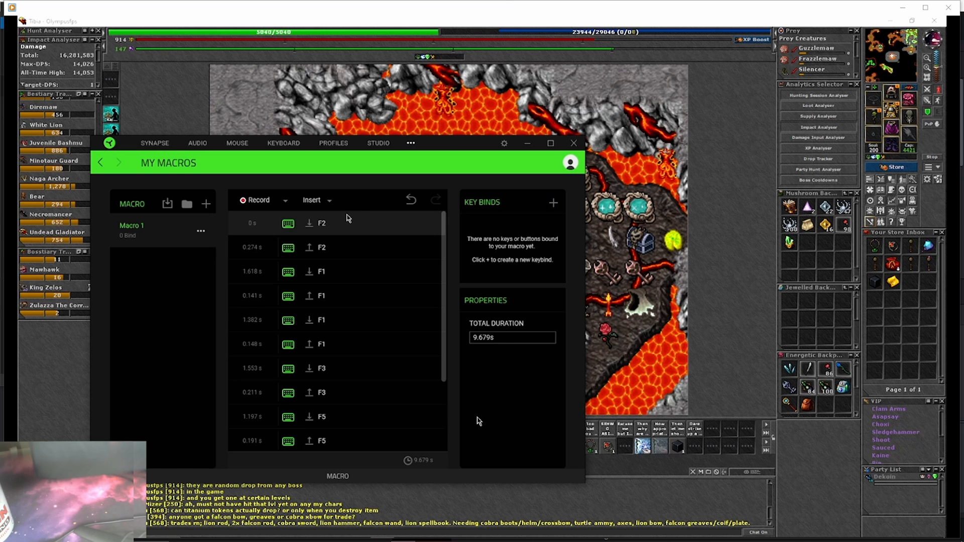
mouse_move(387, 271)
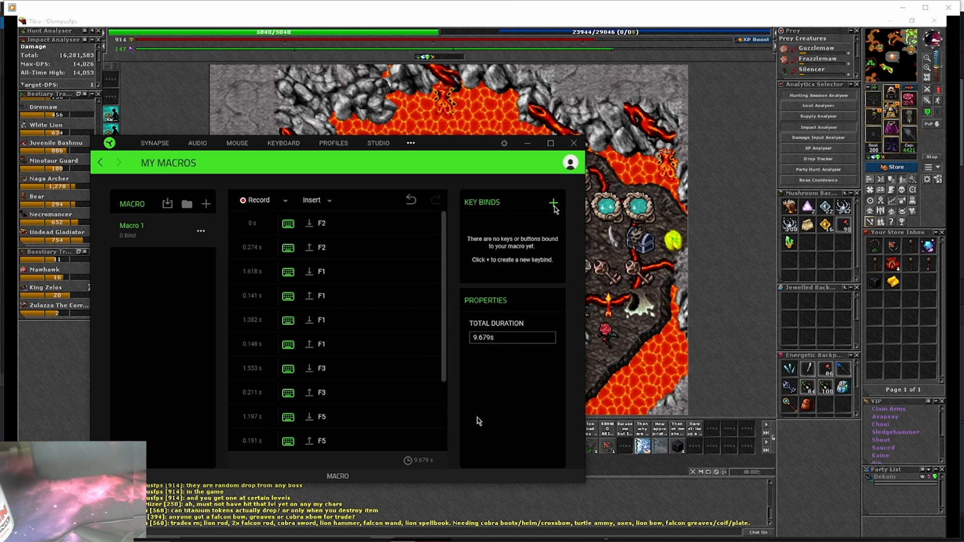
left_click(552, 202)
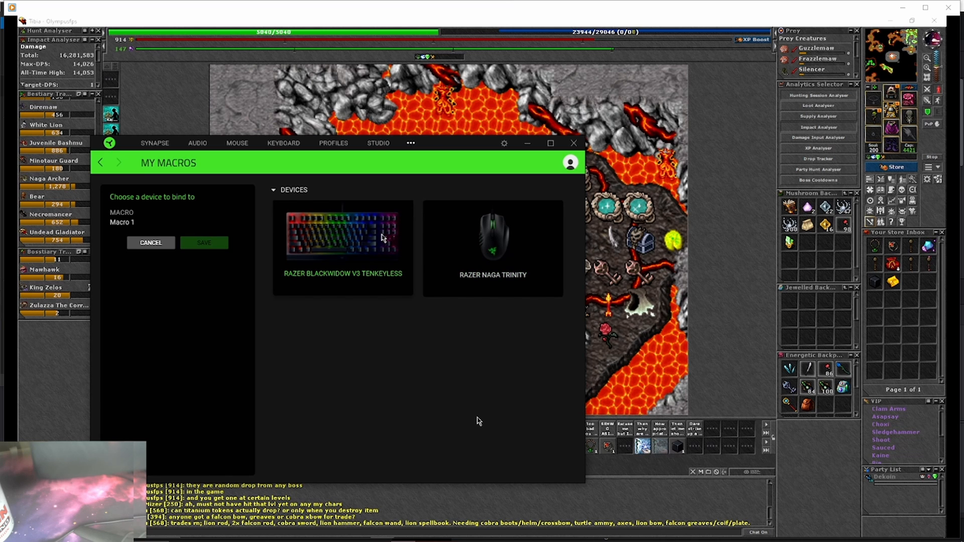
left_click(343, 234)
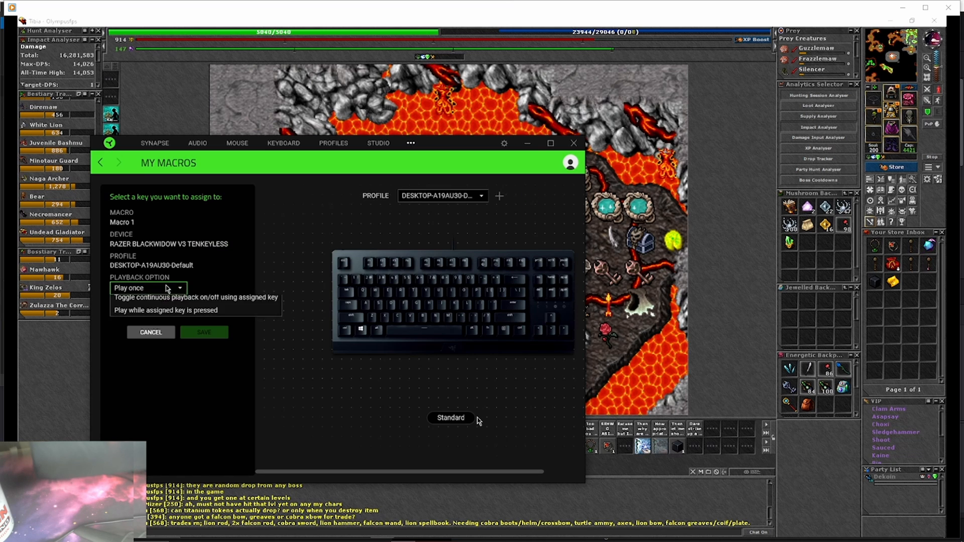
Step: Assign Macro 1 to Page Up with toggle continuous playback
left_click(195, 297)
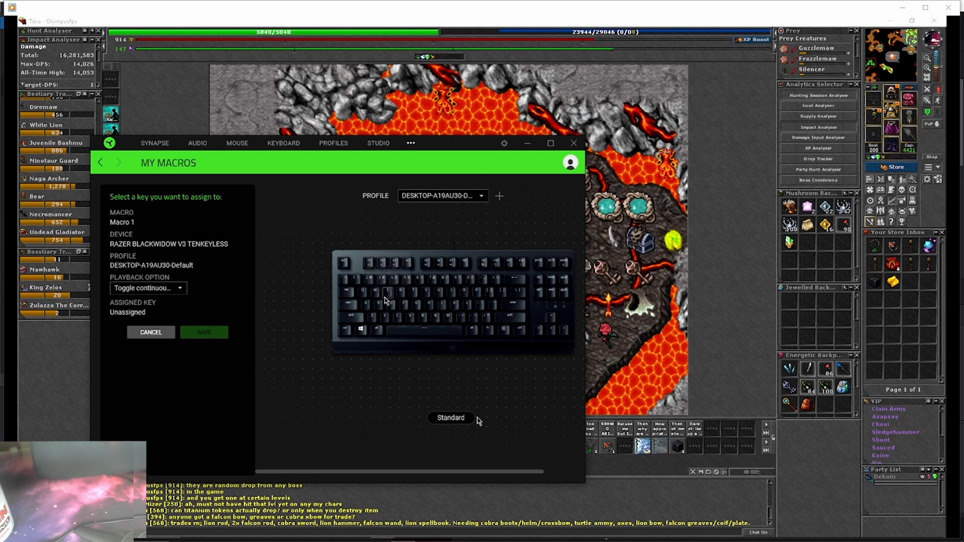
left_click(148, 288)
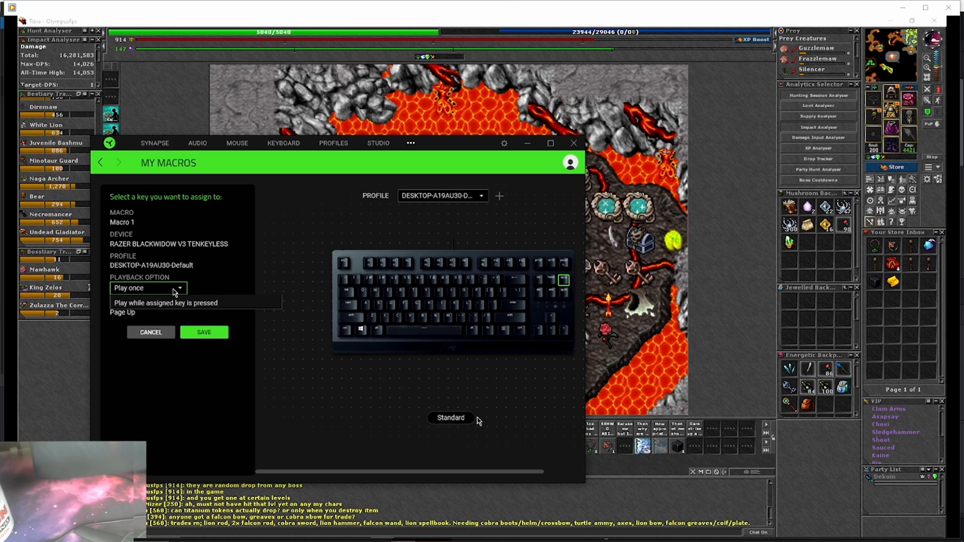
left_click(129, 288)
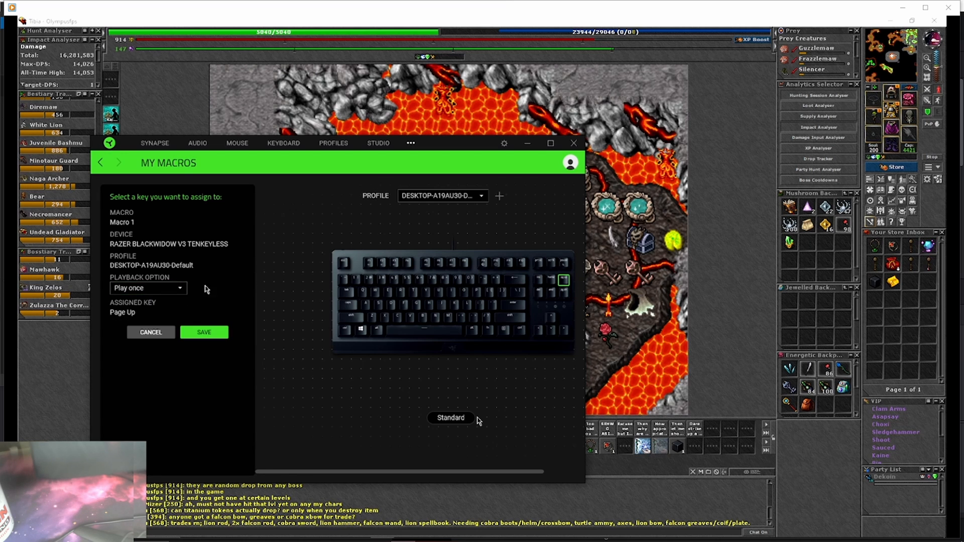
left_click(147, 288)
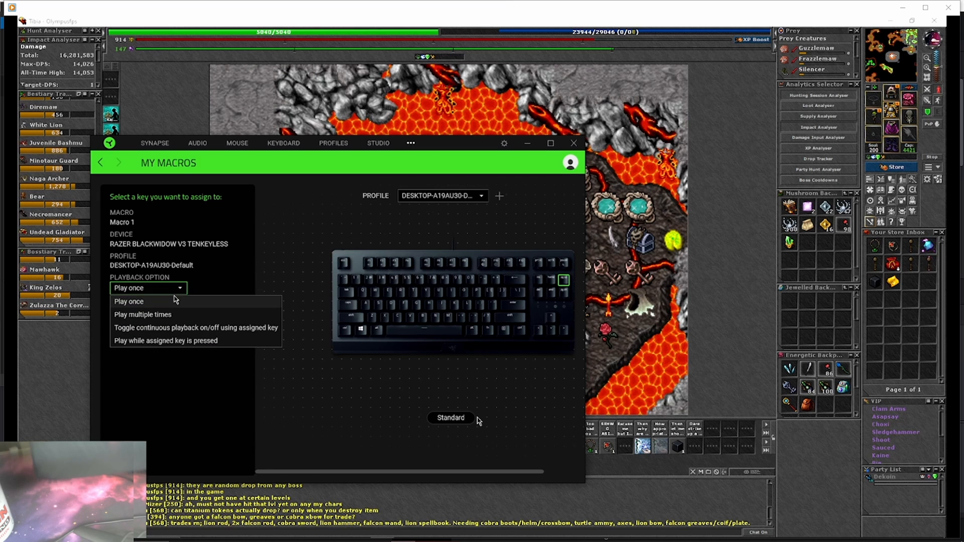
left_click(196, 327)
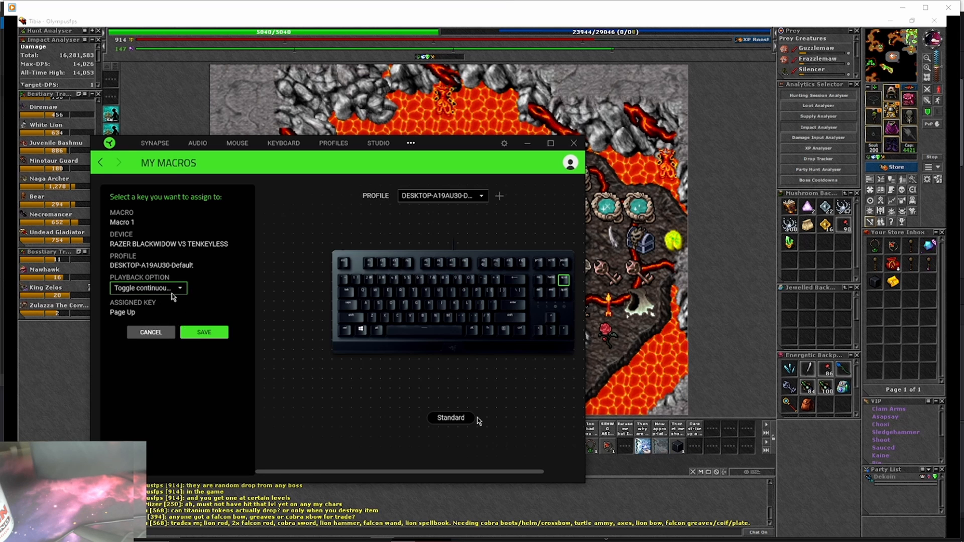
mouse_move(204, 333)
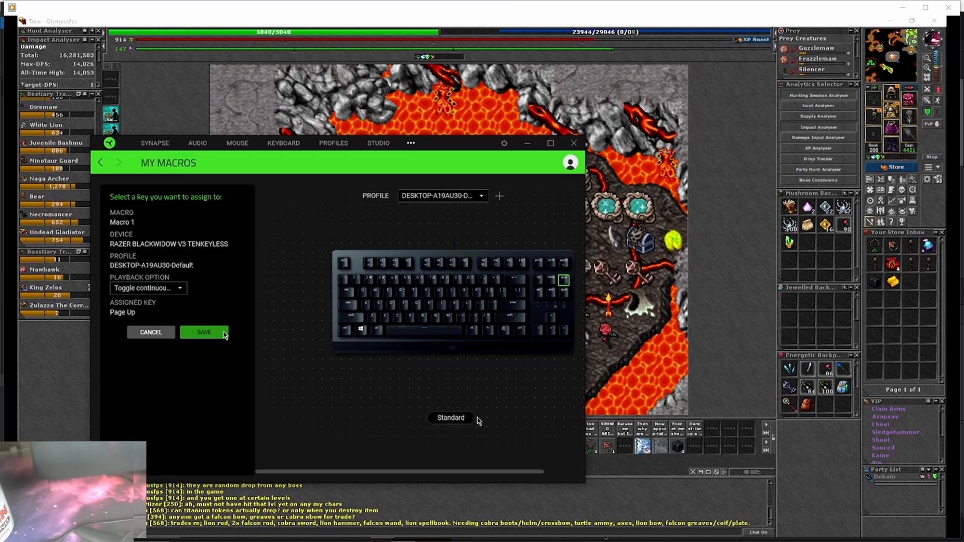
Step: Save the Page Up binding, verify it on Macro 1, and close Synapse back to the game
left_click(204, 332)
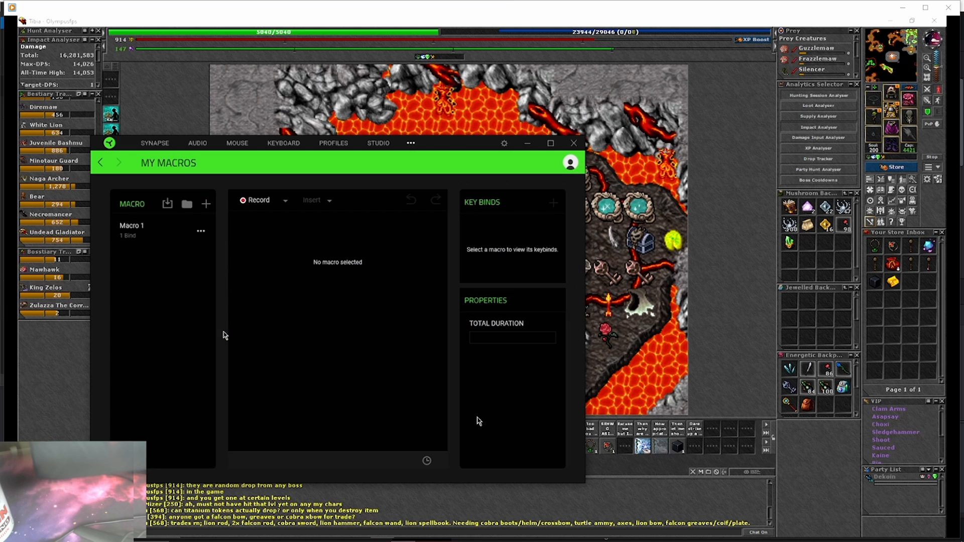
left_click(130, 225)
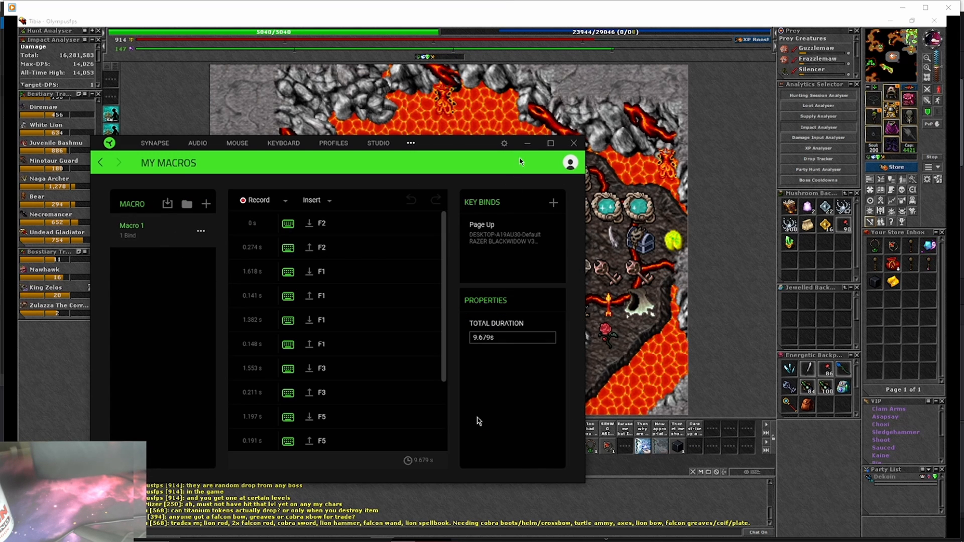
left_click(572, 143)
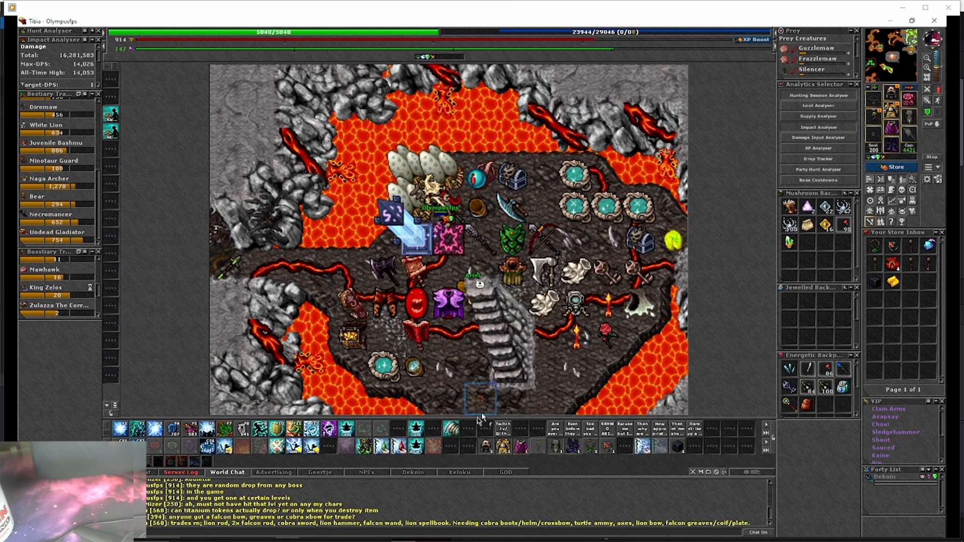